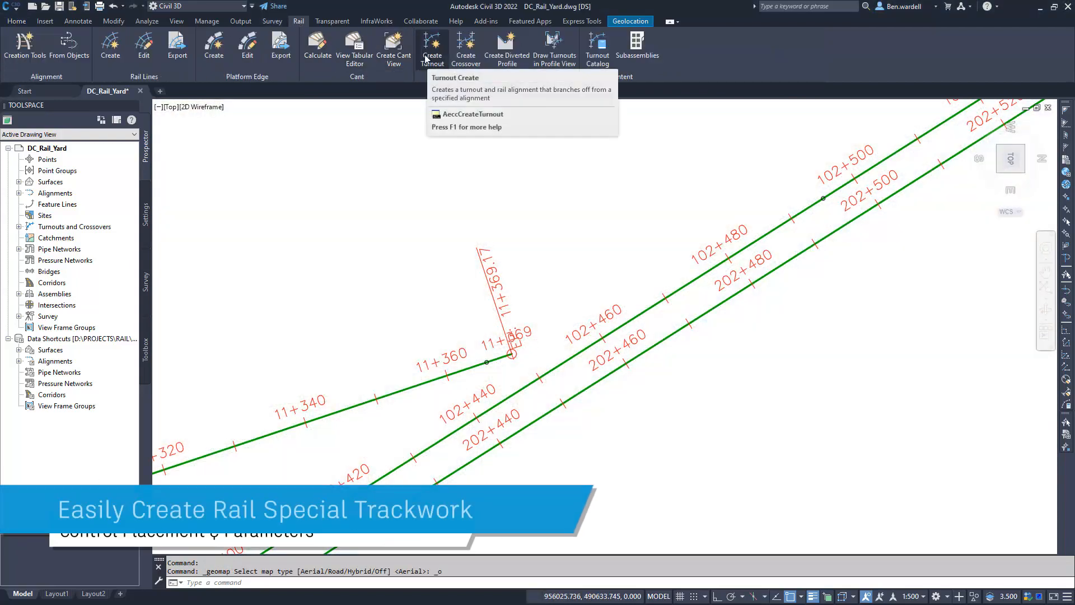
Start Create Turnout on the rail alignment near station 102+500
click(431, 46)
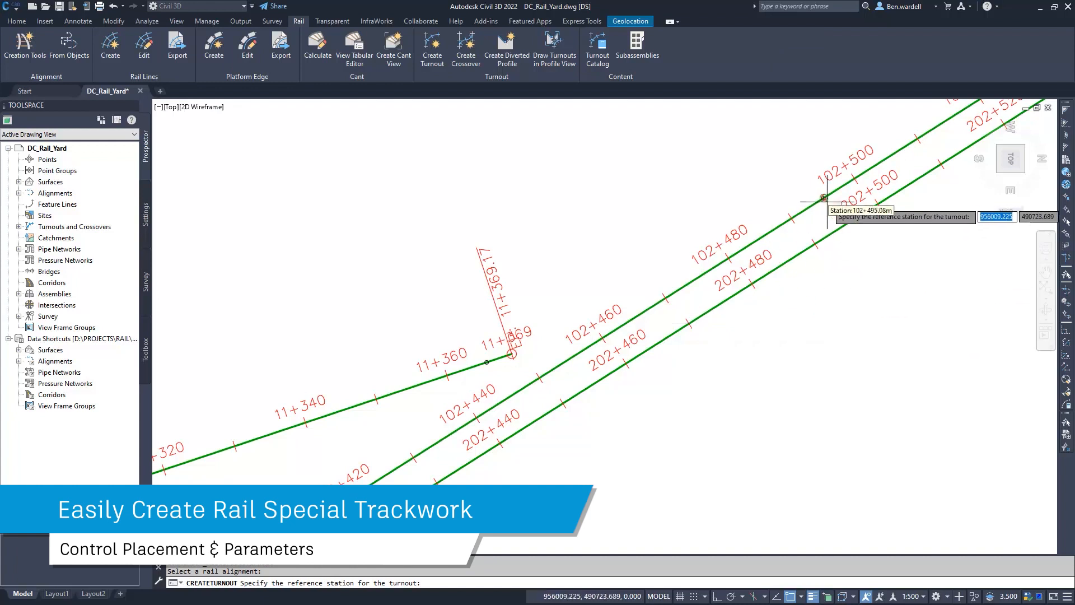
Set the turnout at station ~102+495 with angle 0.11, Backward, Point of Switch insertion
click(822, 198)
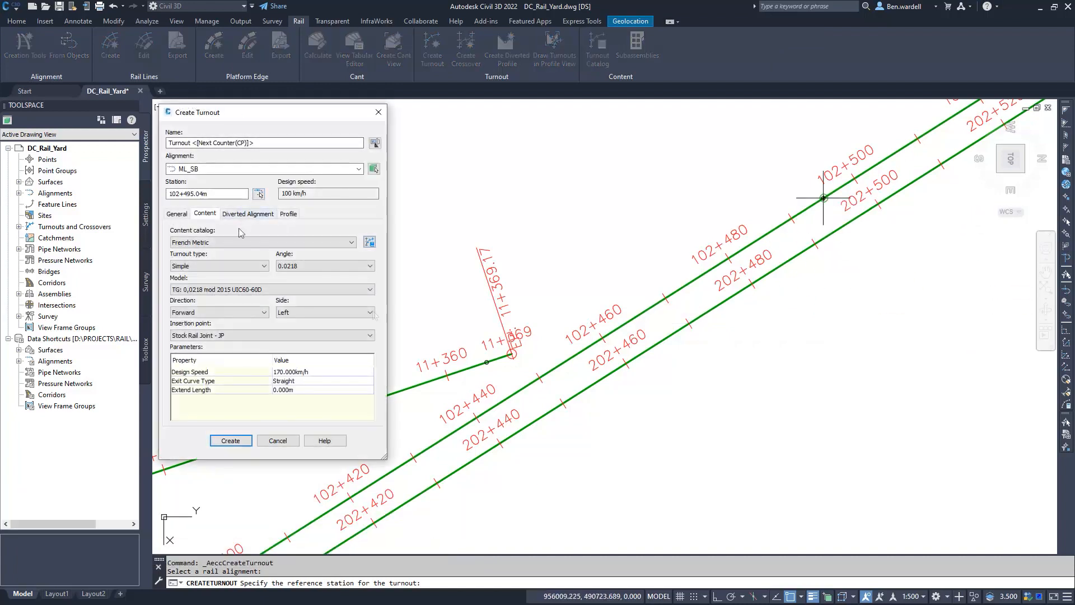
click(370, 266)
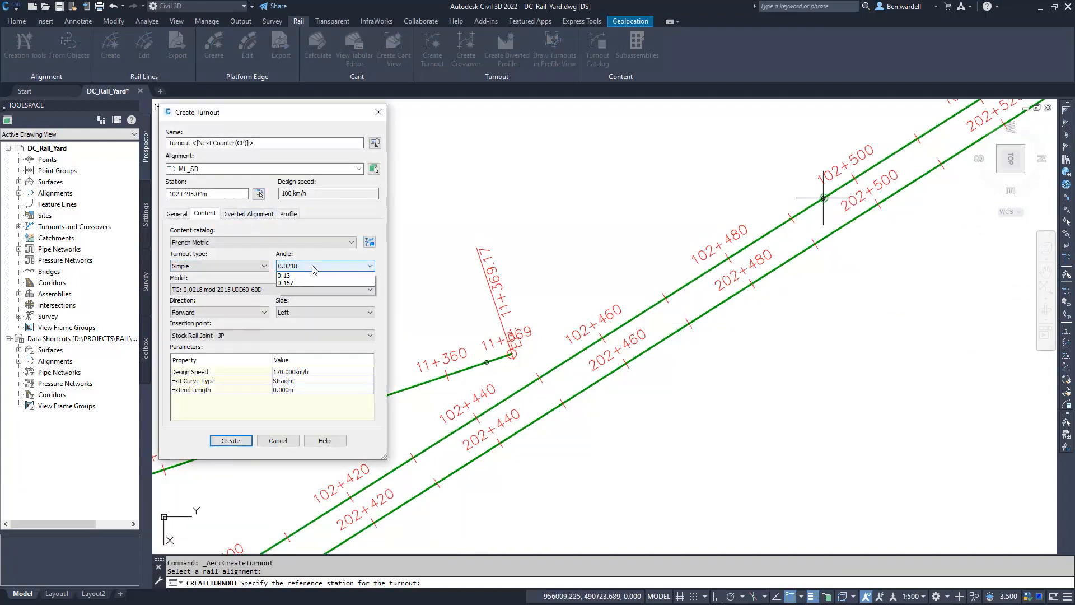
click(284, 276)
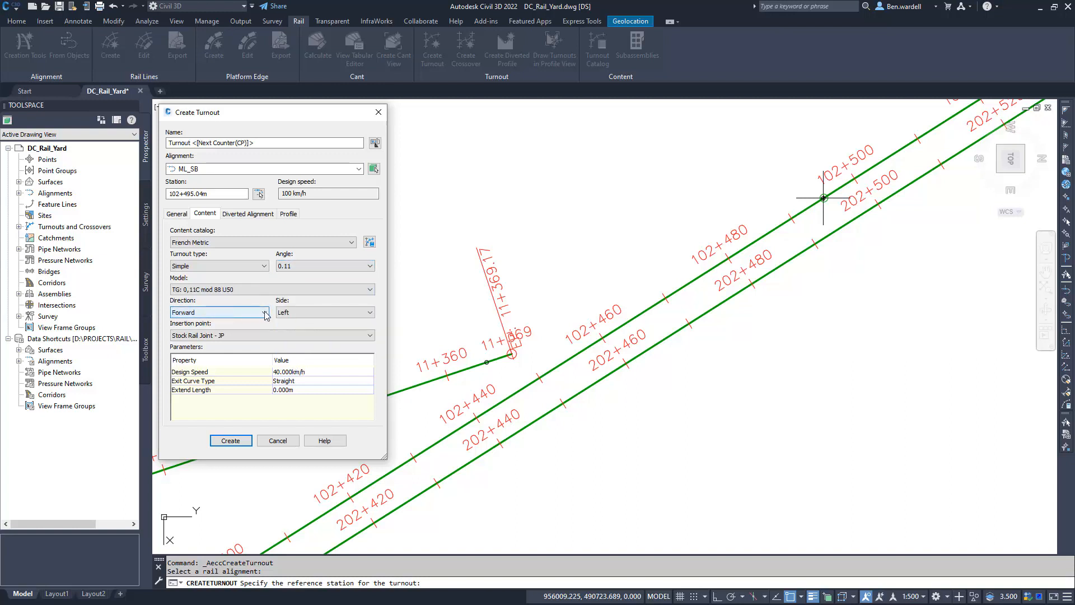
click(219, 312)
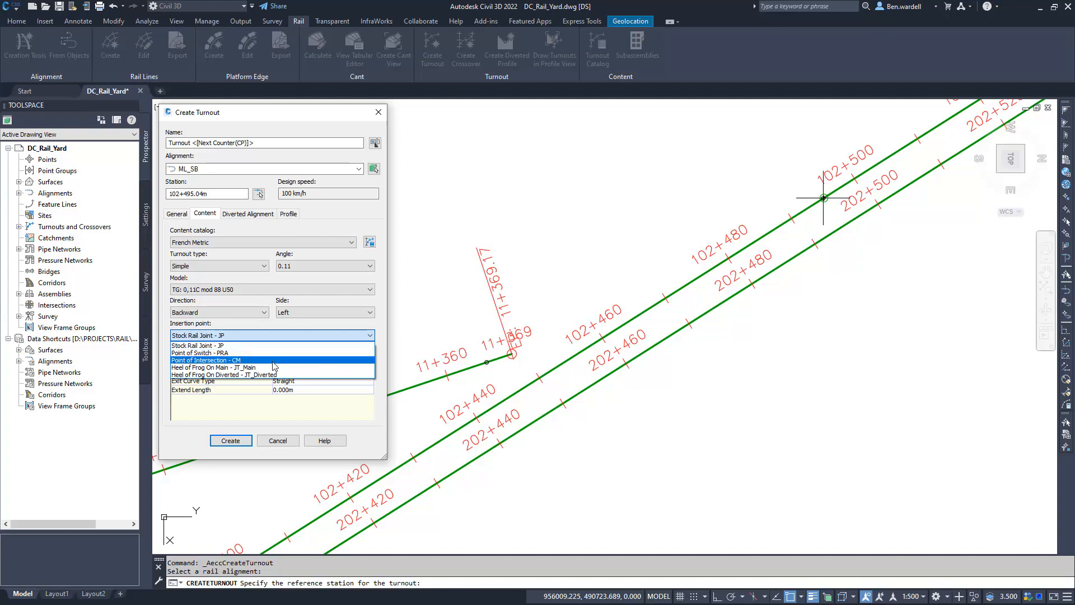
click(199, 352)
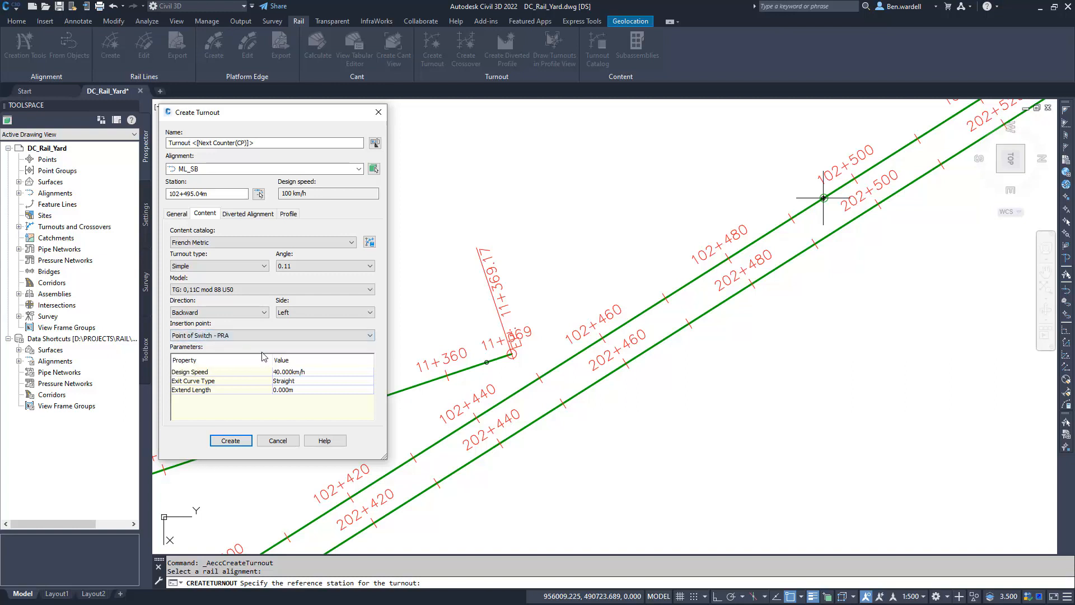
Merge the diverted alignment and profile into the existing alignment and profile
click(248, 214)
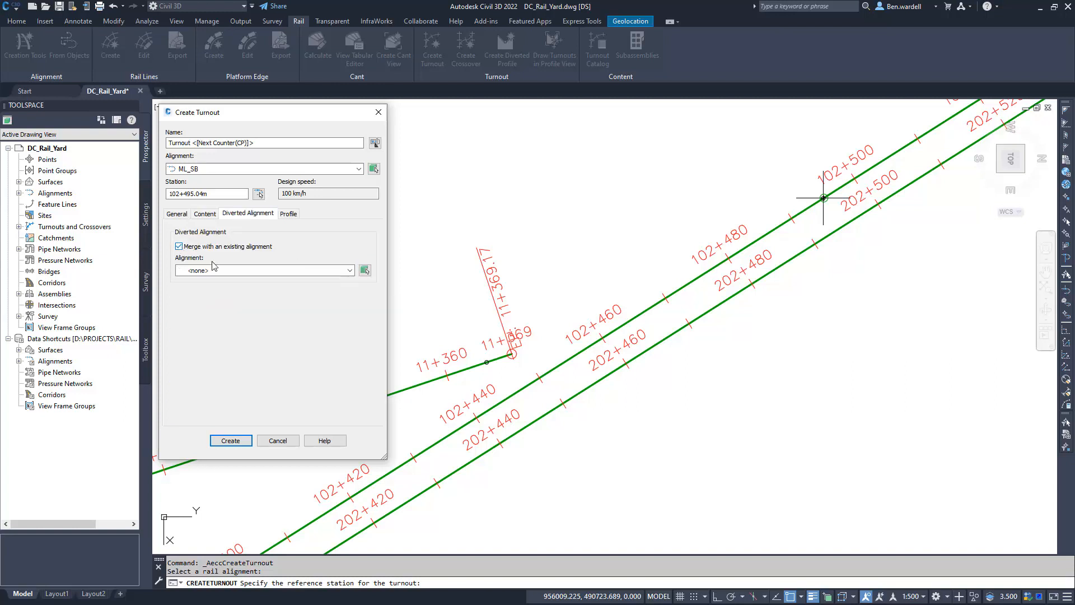
click(350, 269)
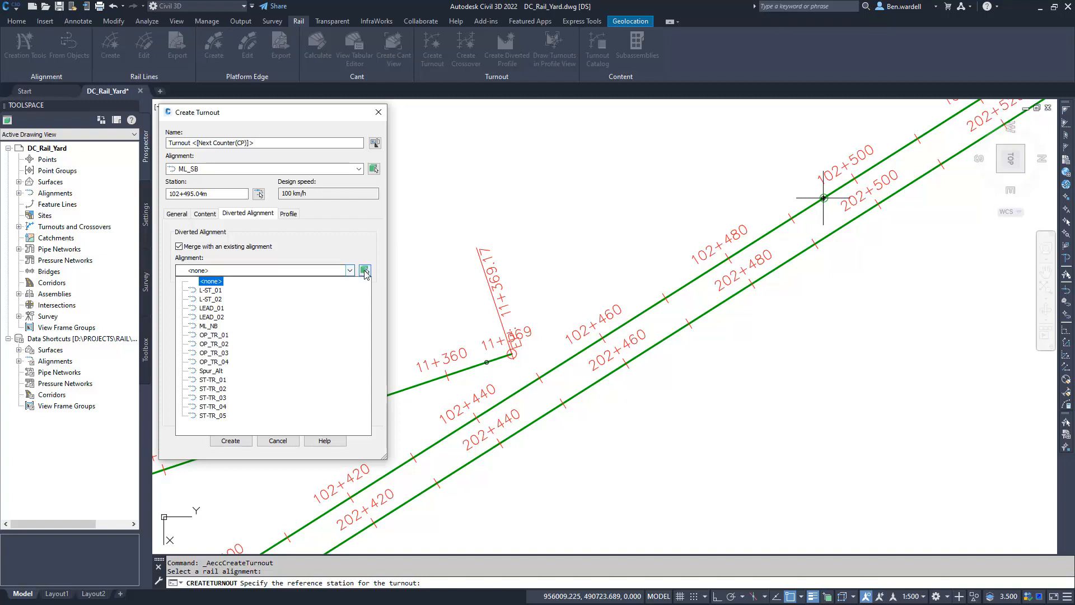
click(287, 213)
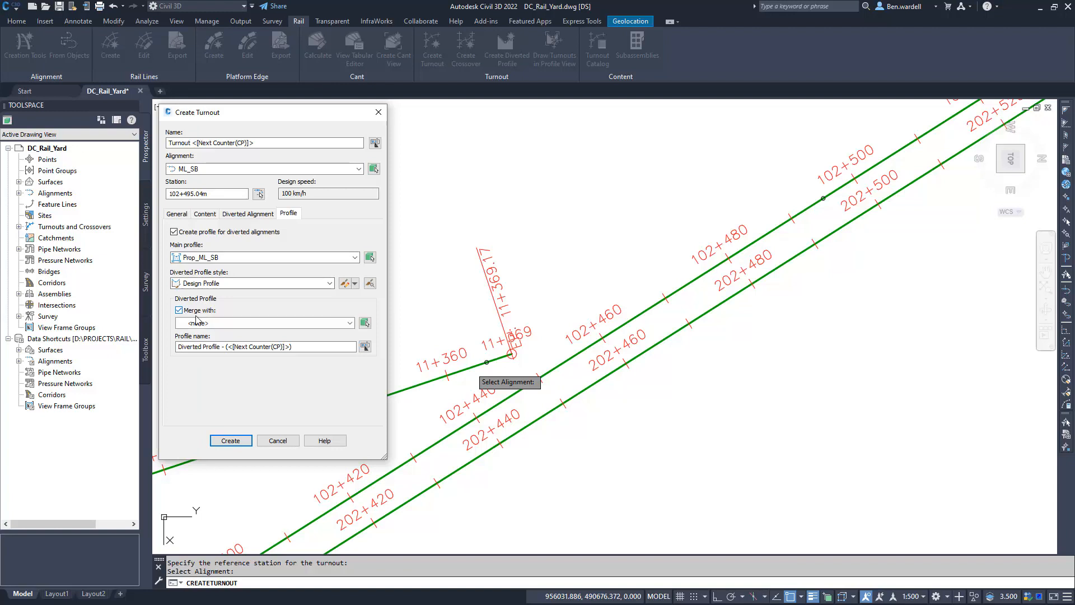
click(230, 440)
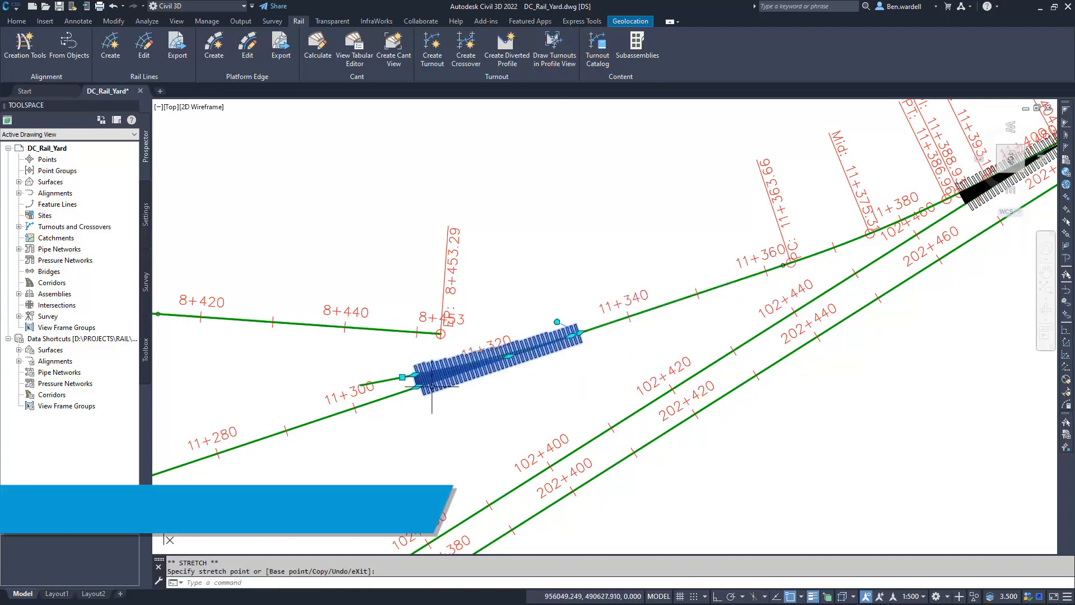
Slide the turnout along the track to sit between stations 11+300 and 11+340
drag(401, 377, 591, 343)
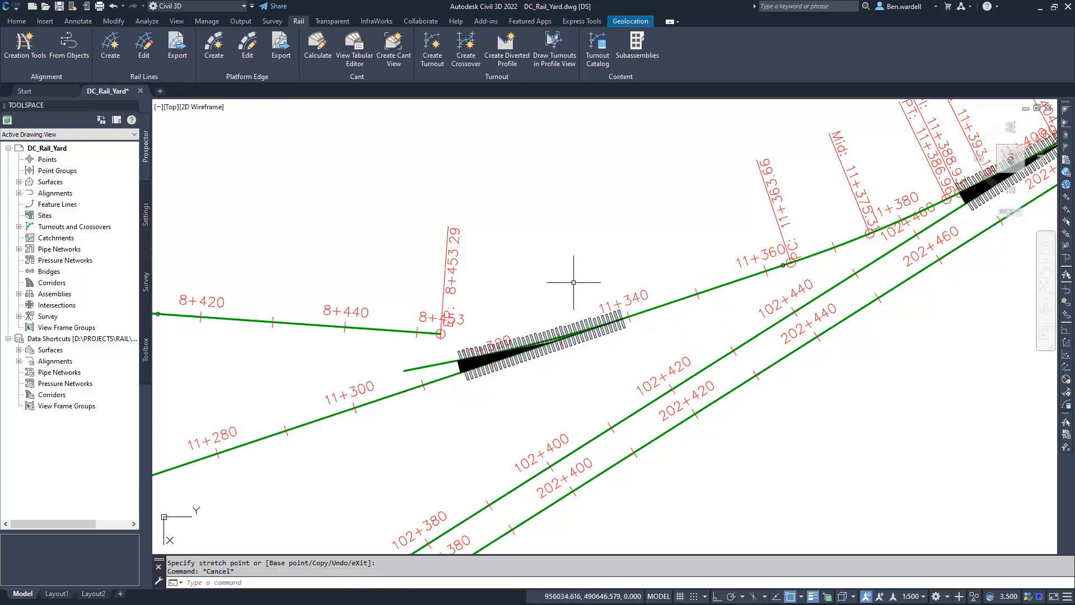
Add a critical points label (PRA, CM, CotA_Main) to Turnout 18
right_click(542, 343)
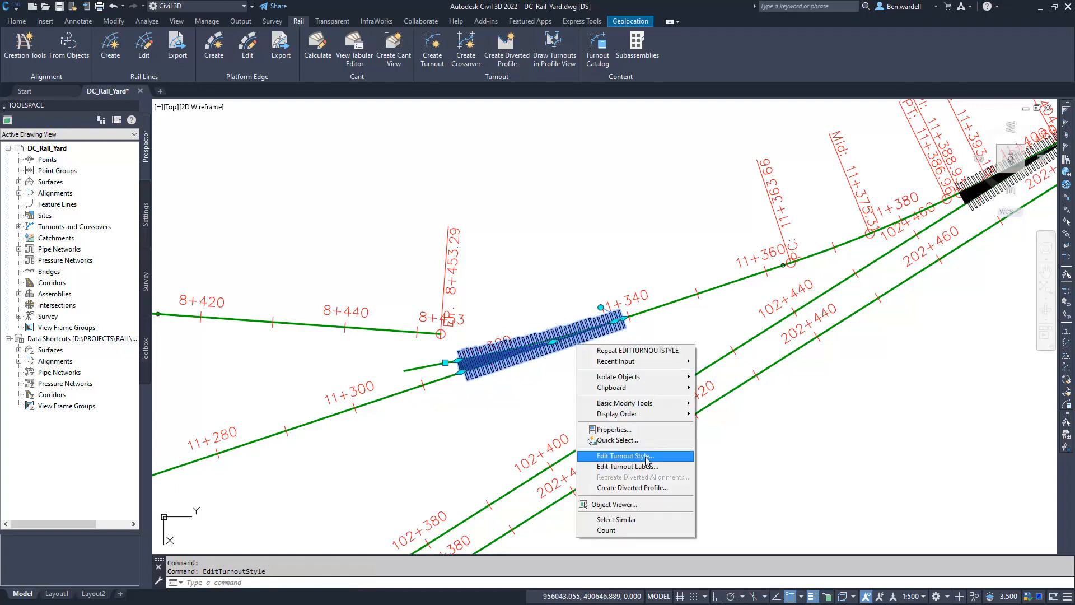
click(627, 466)
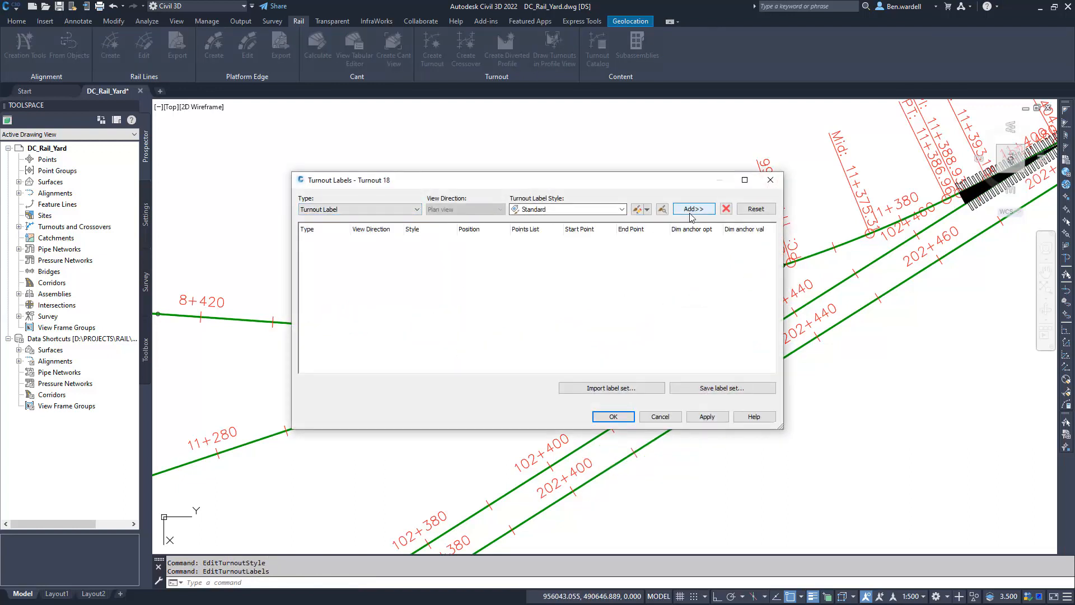
click(693, 208)
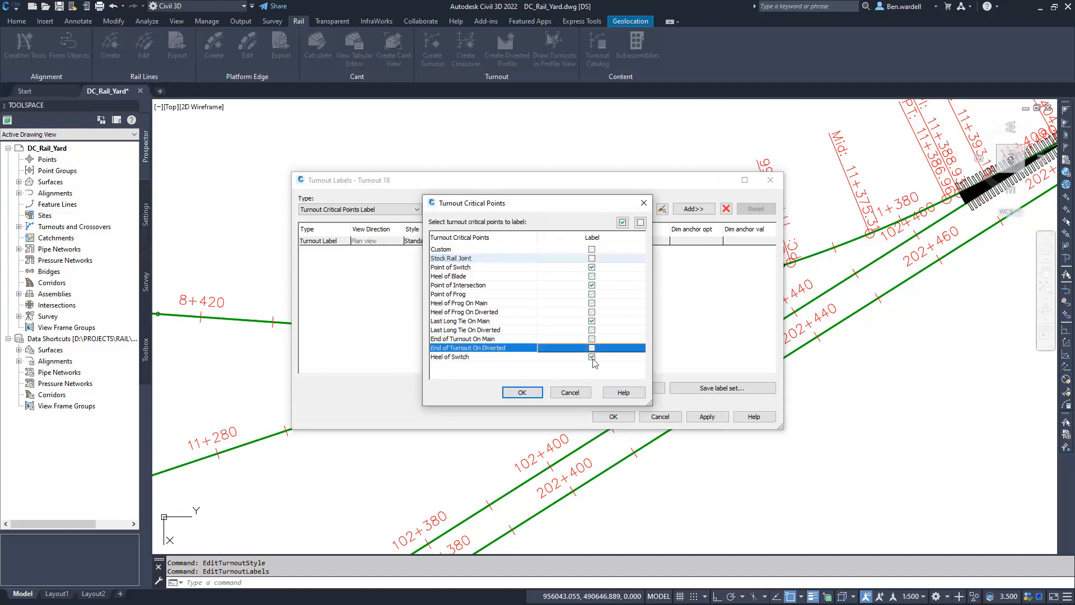
click(570, 392)
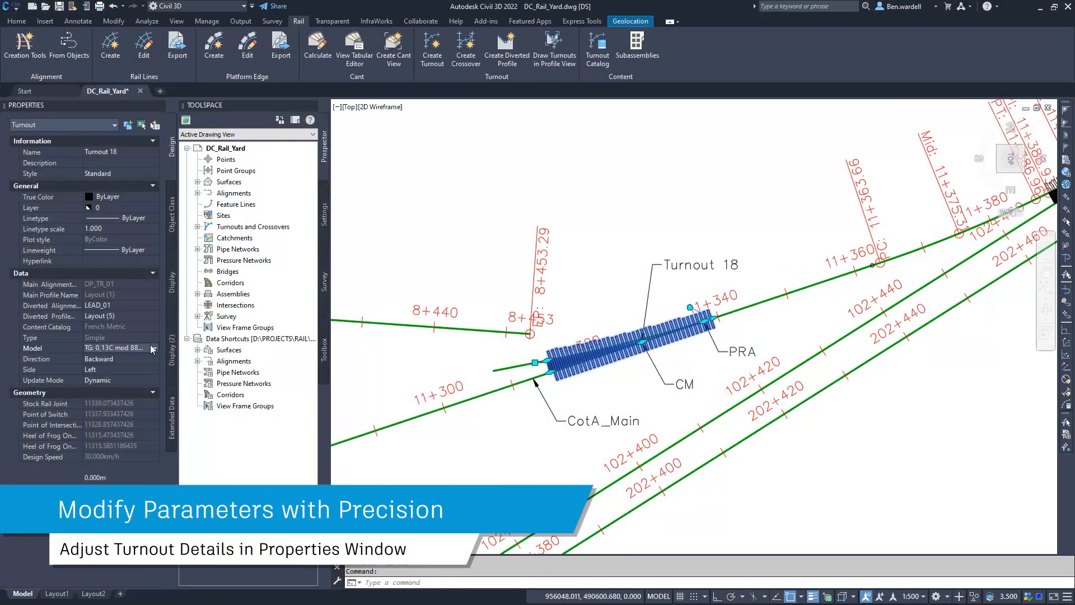
Show the LEAD_01 profile view below the plan and start Draw Turnouts in Profile View
click(153, 348)
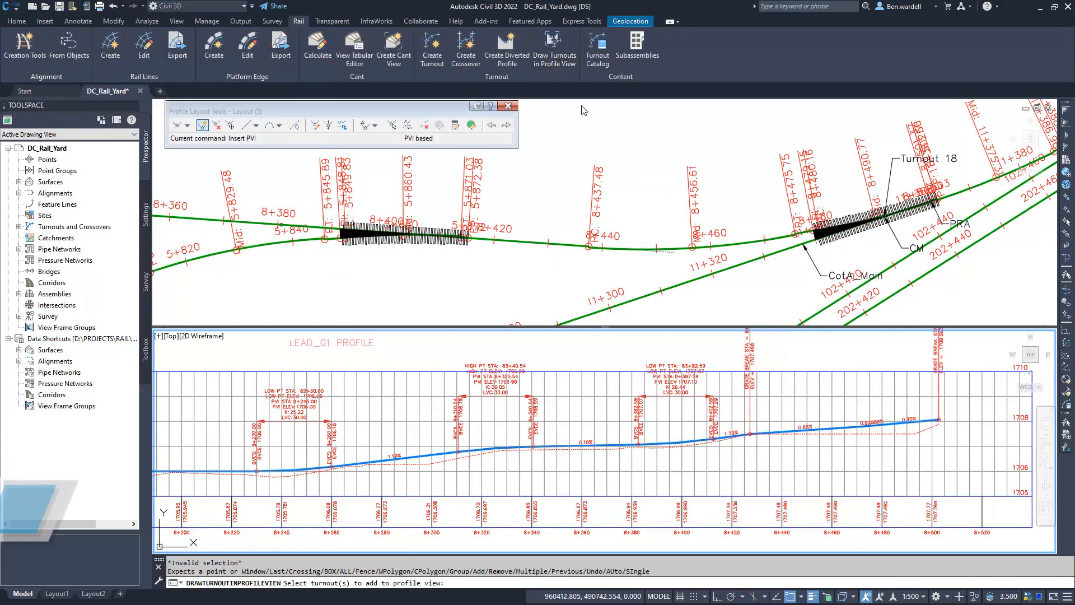
Label all critical points of Turnout 18 in the LEAD_01 profile view
click(885, 212)
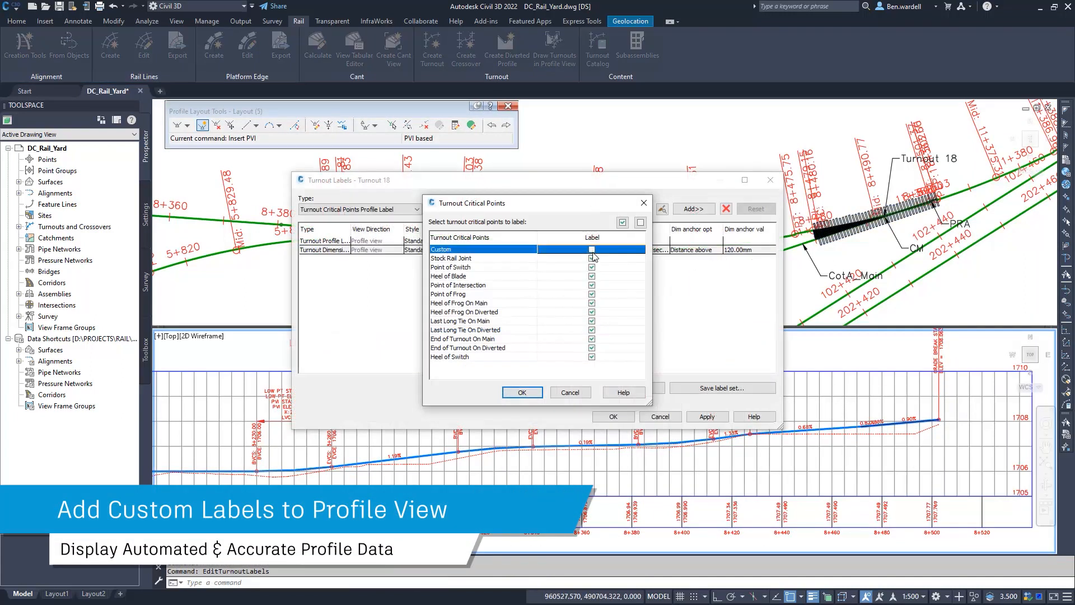
click(522, 392)
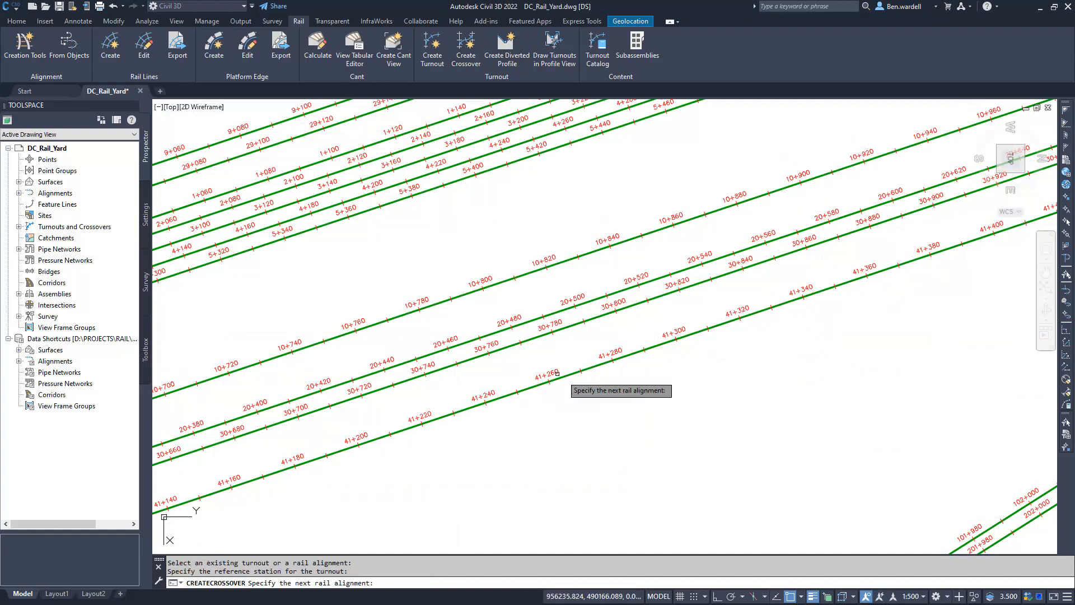
Link OP_TR_04 and OP_TR_03 with a crossover, then begin a 0.167 crossover to Test_Track
click(563, 374)
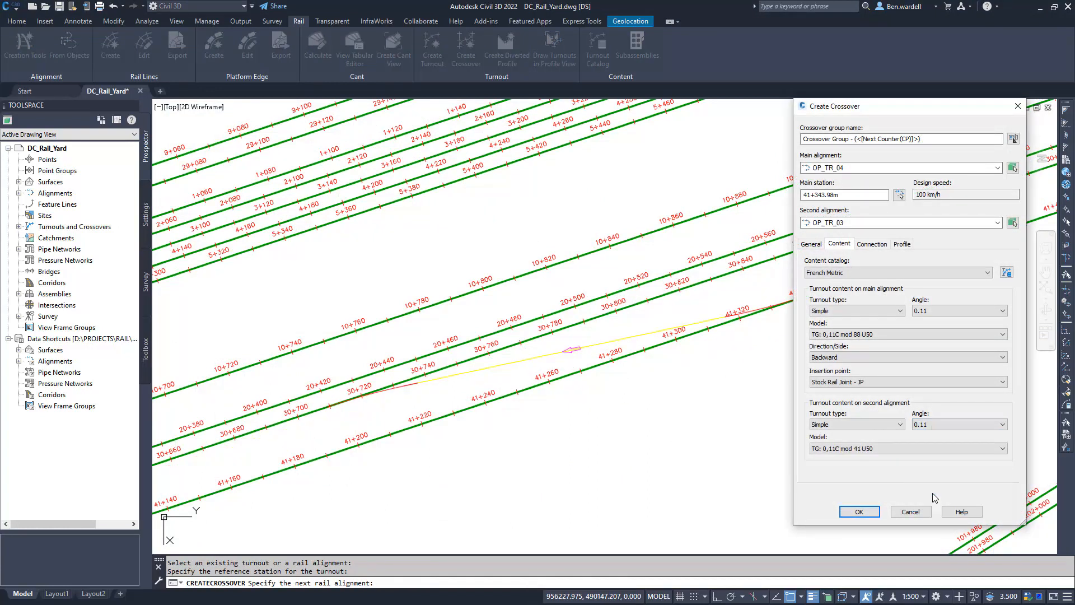
mouse_move(537, 359)
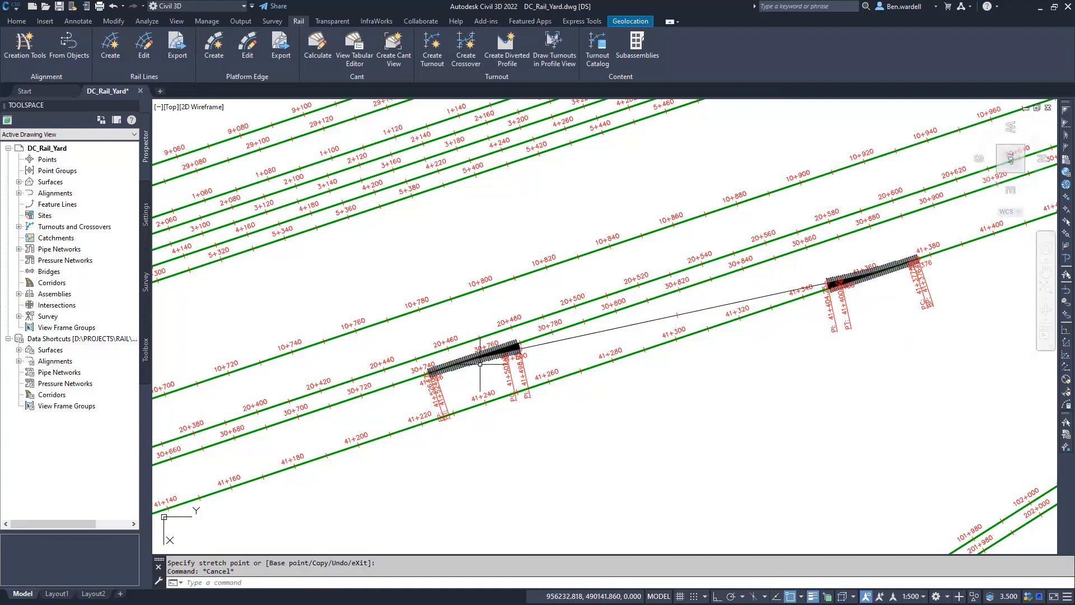
click(480, 363)
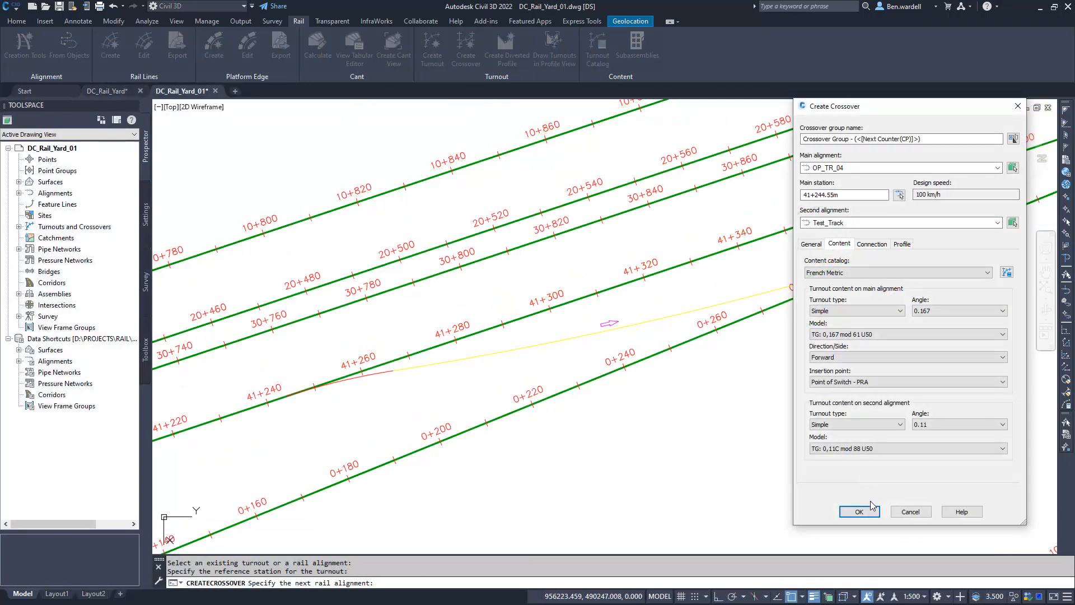
Confirm the Test_Track crossover and set the map backdrop to Aerial imagery
click(858, 512)
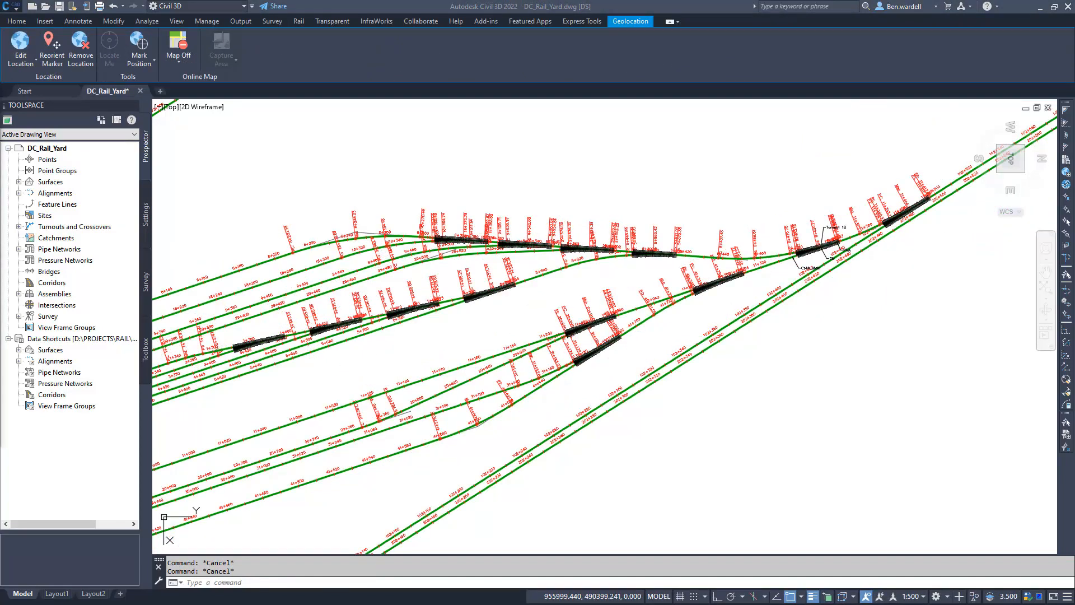
click(297, 21)
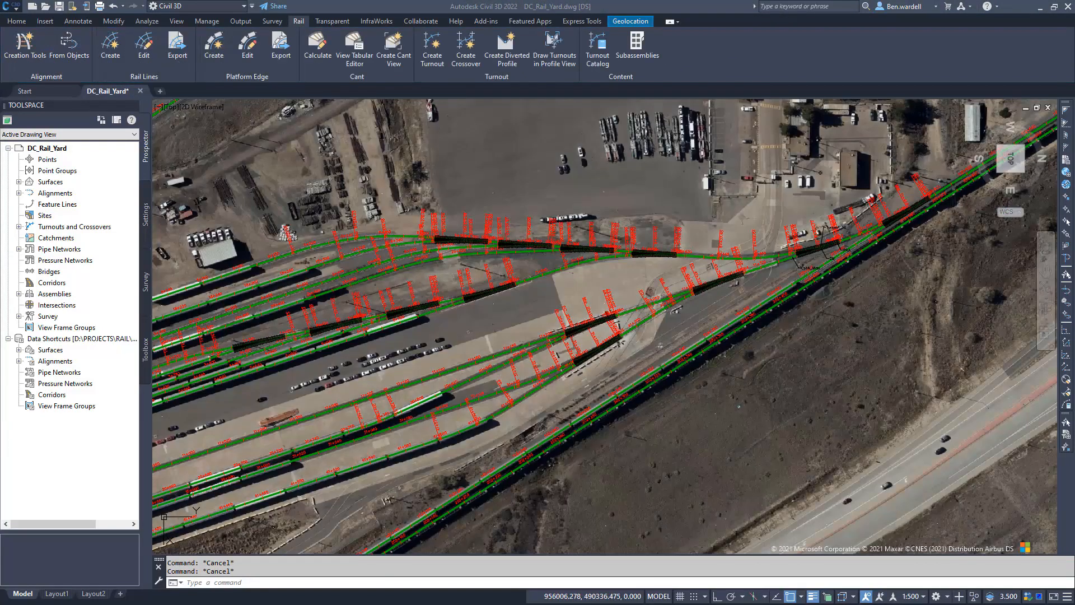